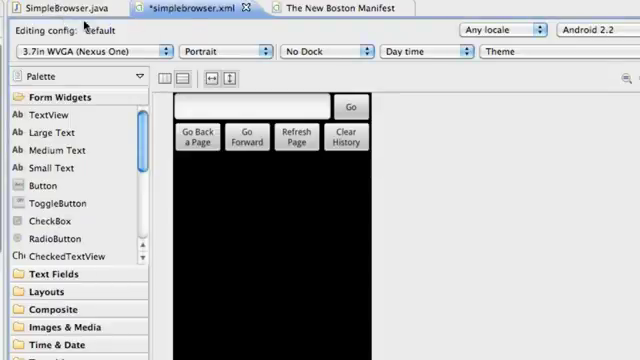
View the simplebrowser layout XML source with the URL row and four button definitions, checking the graphical preview.
left_click(55, 8)
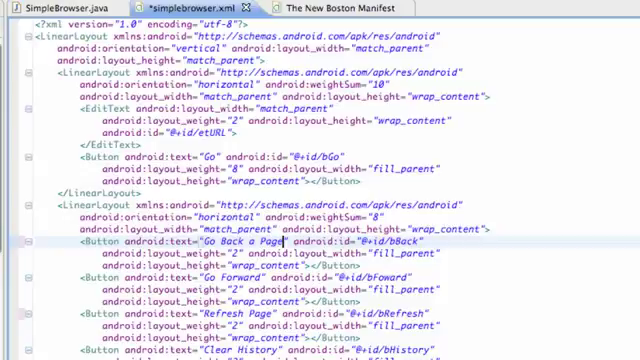
left_click(180, 9)
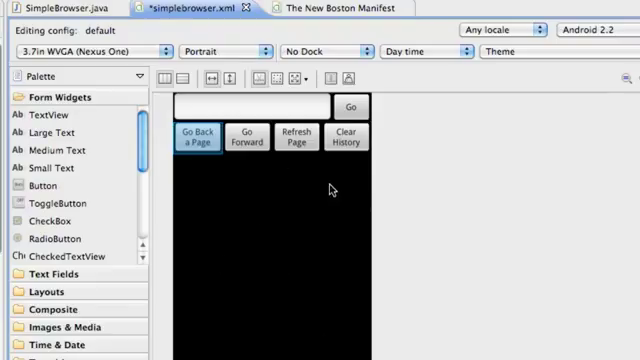
mouse_move(251, 233)
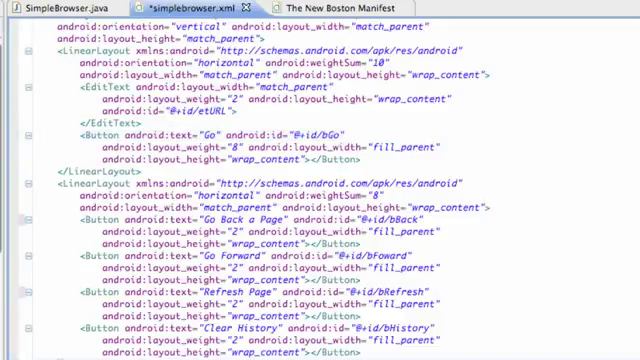
Start a WebView element below the buttons with layout_width and layout_height set to fill_parent.
scroll("down", 3)
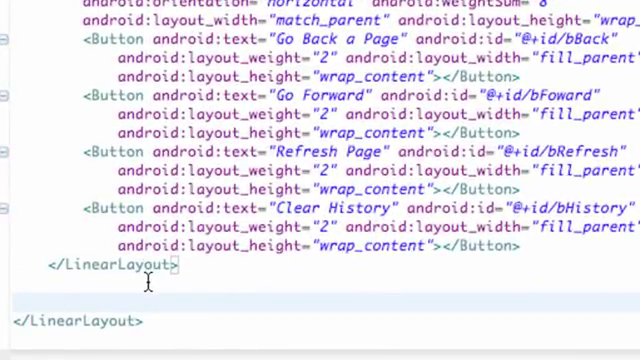
type("<")
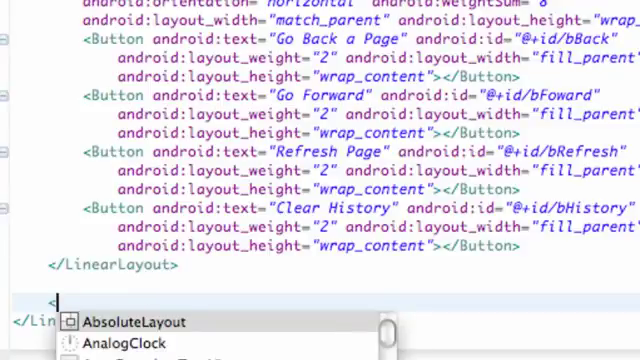
type("WebView />")
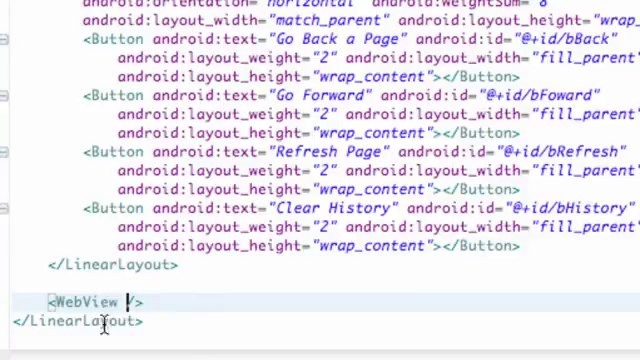
type("android:")
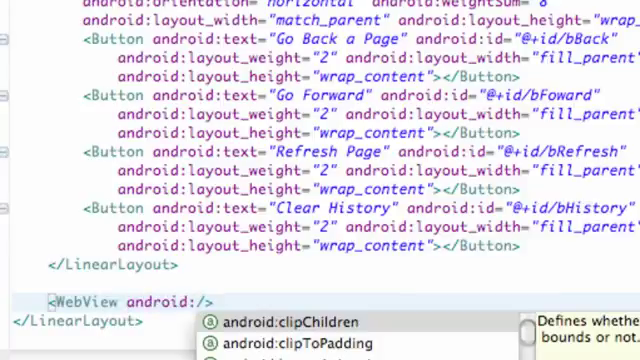
type("layout_width=\"")
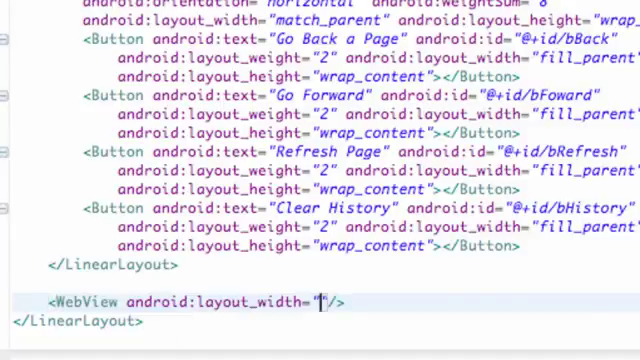
type("fill_parent")
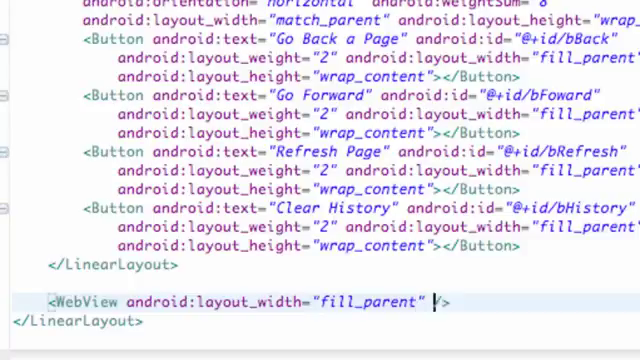
type("android:lay")
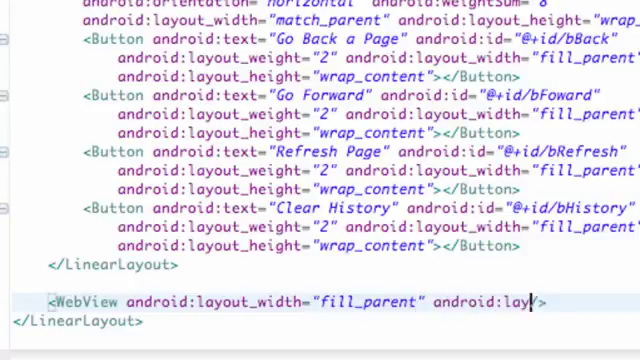
type("out_/>")
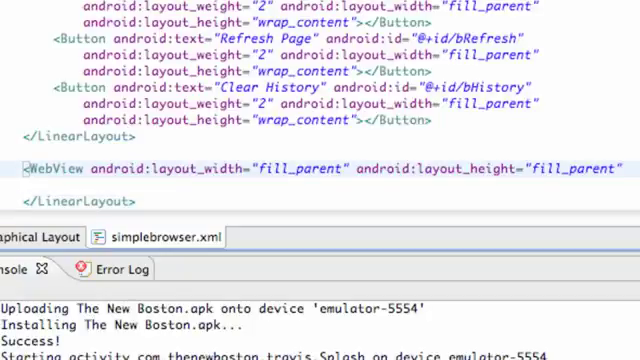
Give the WebView the id @+id/wvBrowser and close the element.
type("android:id=\"")
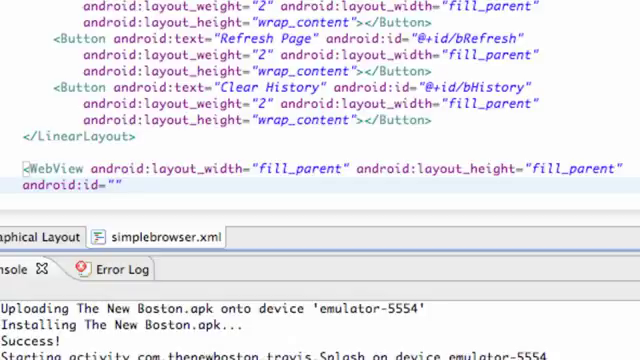
type("@+/")
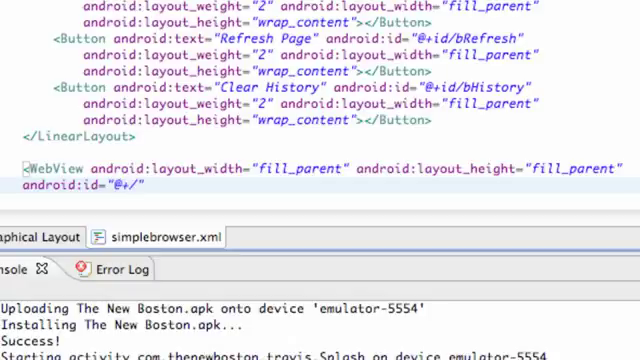
type("id")
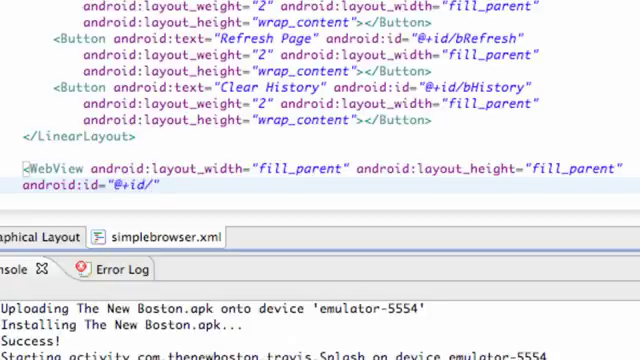
type("wv")
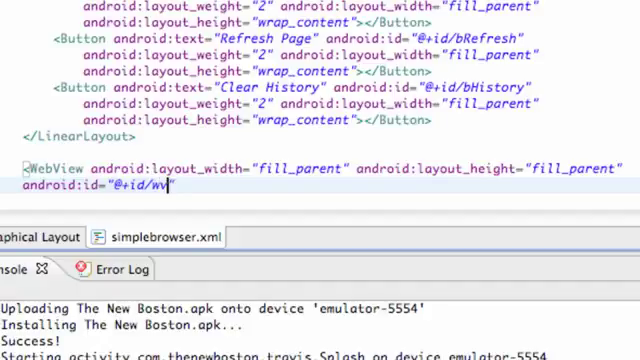
type("Bro")
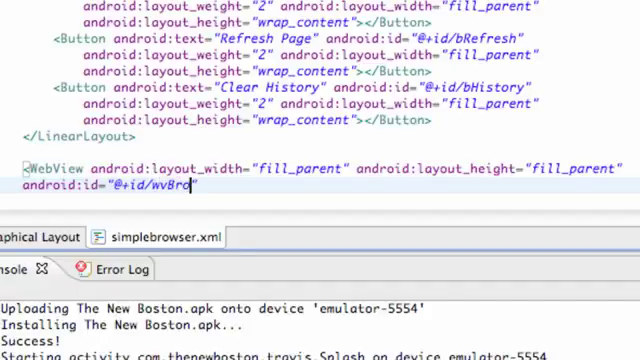
type("wser")
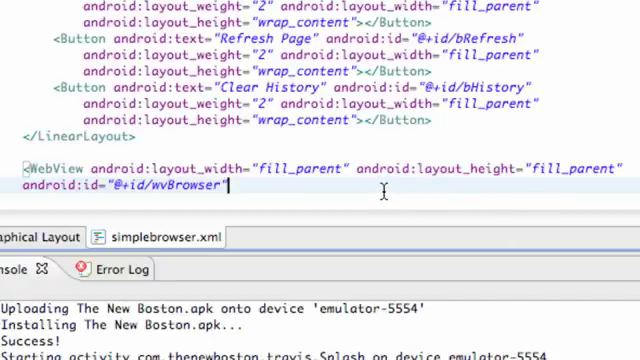
type("/>")
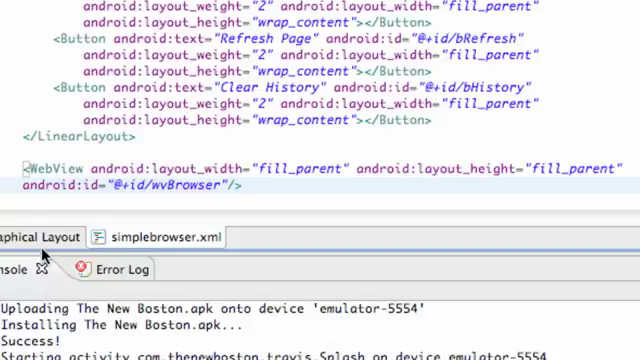
Preview the layout graphically with the WebView filling the space beneath the navigation buttons.
left_click(30, 237)
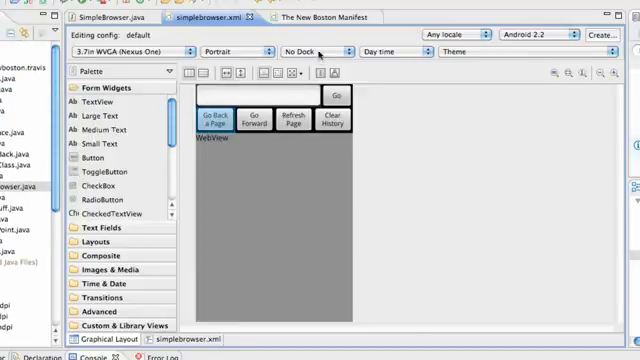
Add a uses-permission entry for android.permission.INTERNET in the manifest's Permissions section.
left_click(335, 16)
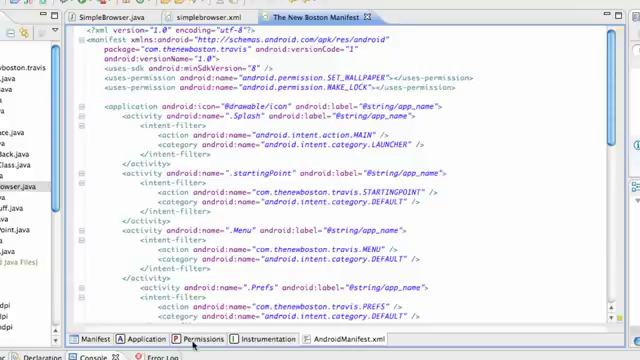
left_click(187, 341)
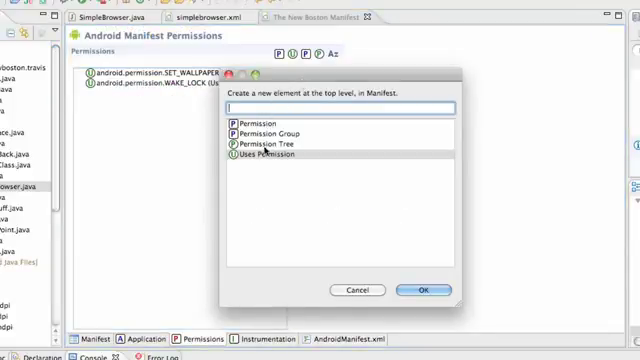
left_click(424, 290)
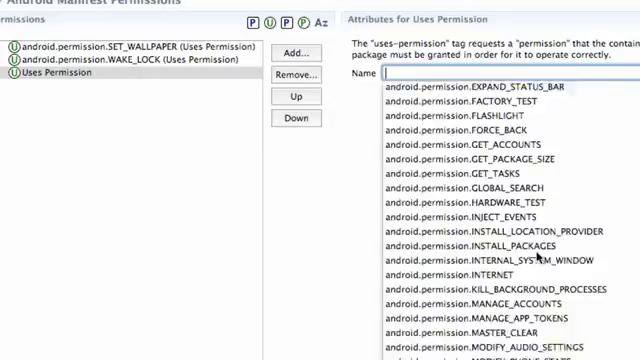
scroll("down", 3)
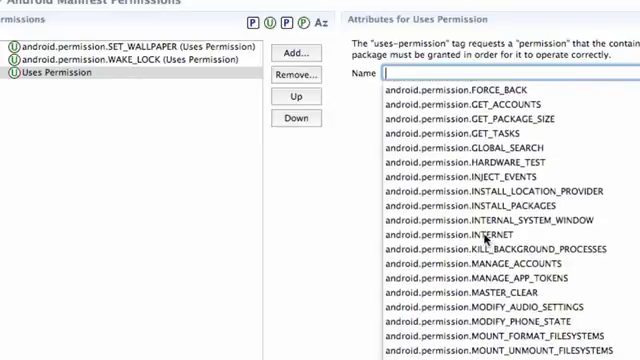
left_click(434, 232)
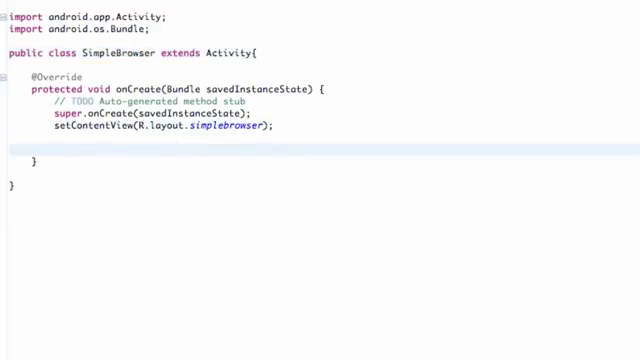
Begin declaring WebView ourBrow in onCreate, cast from (WebView).
left_click(78, 146)
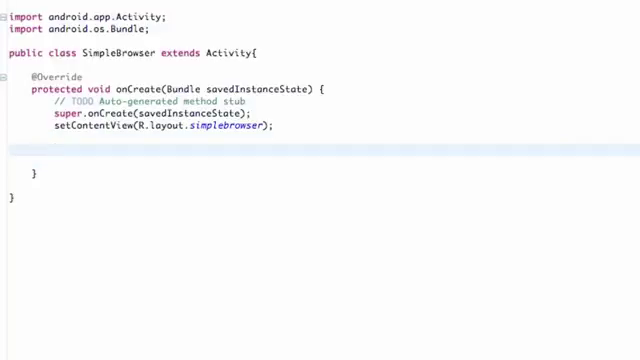
type("WebView")
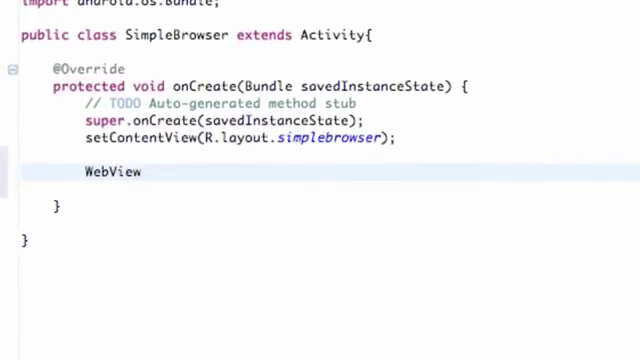
type("our")
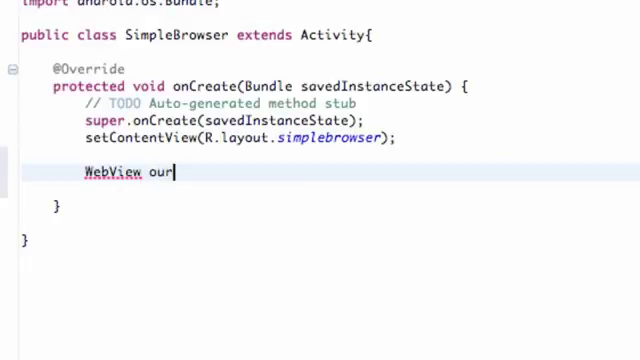
type("Brow")
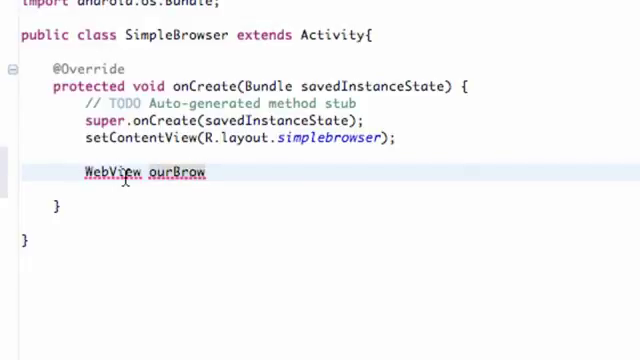
mouse_move(148, 242)
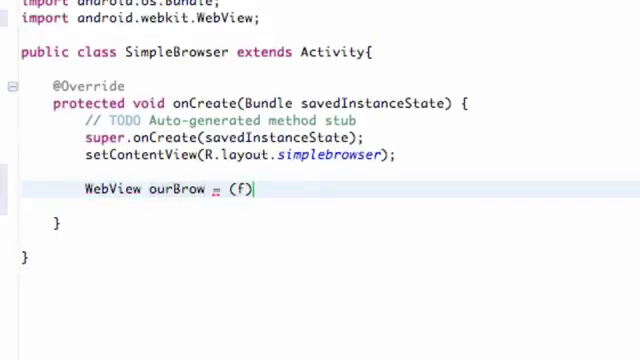
type("Web")
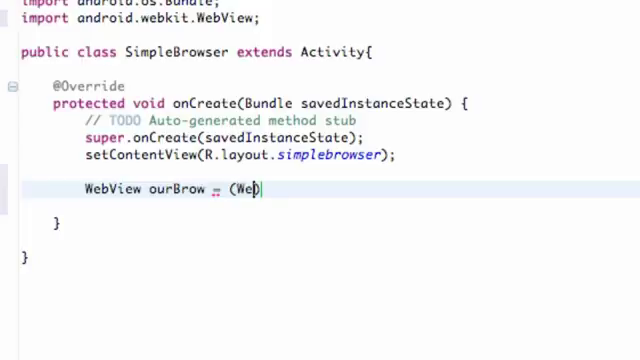
type("bView)")
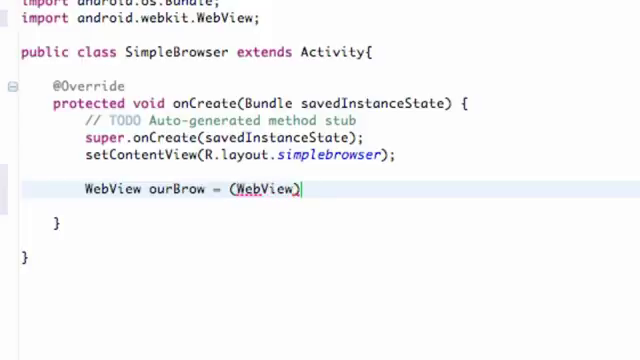
Complete the assignment with findViewById(R.id.wvBrowser), choosing wvBrowser from content assist.
type("find")
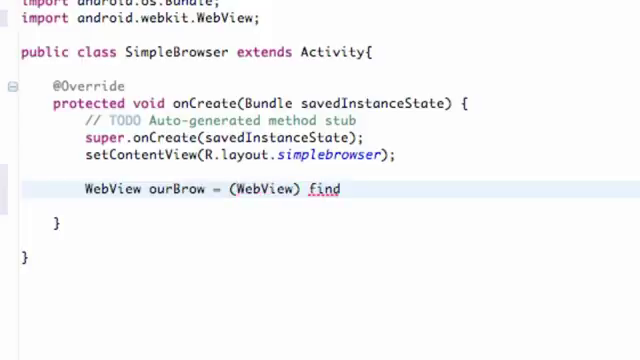
type("ViewBy")
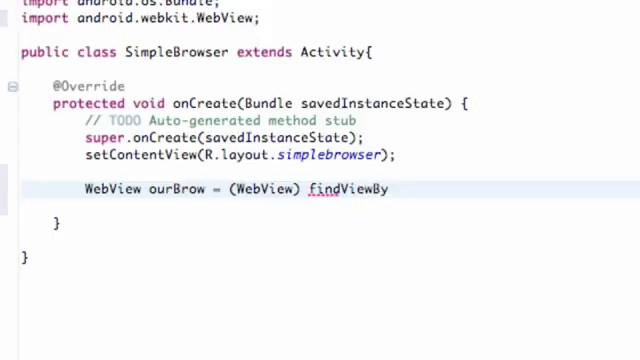
type("Id")
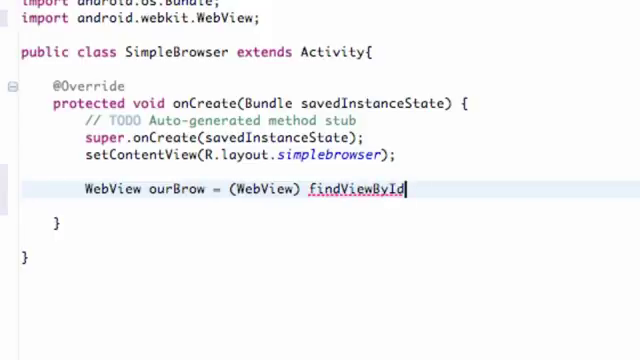
type("(R.id.)")
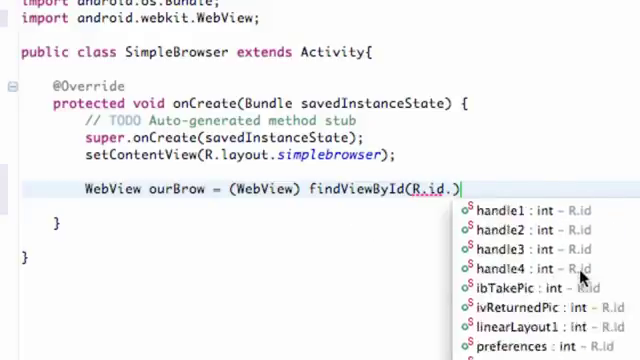
scroll("down", 3)
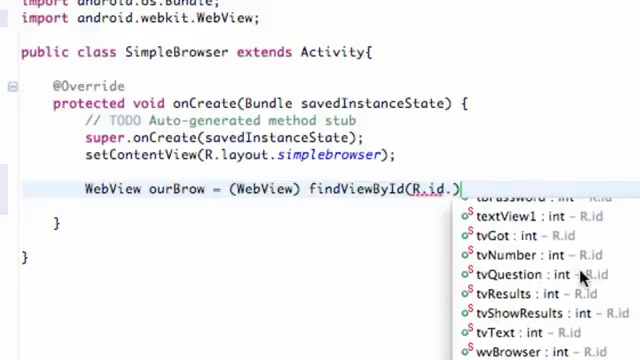
type("wvBrowser")
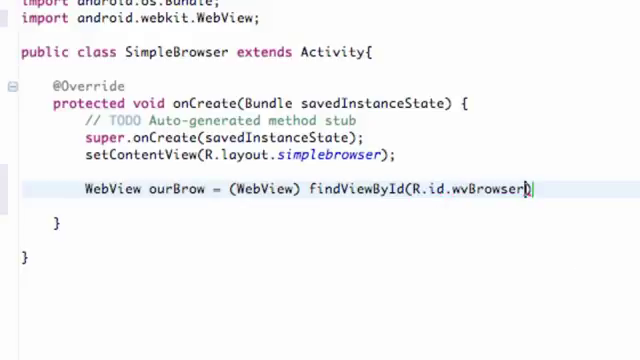
type(";")
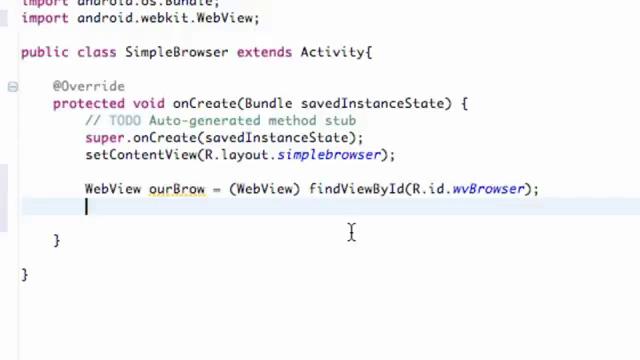
type("ourBrow.")
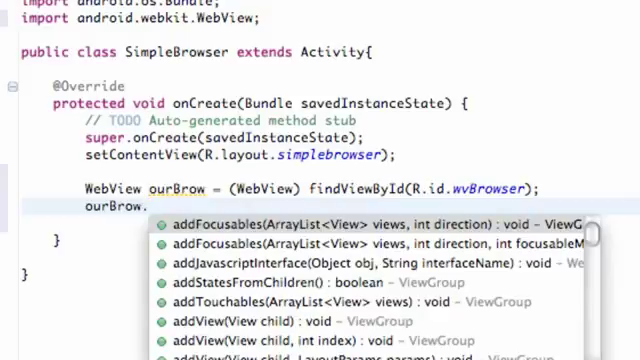
type("loadUrl(\"http:")
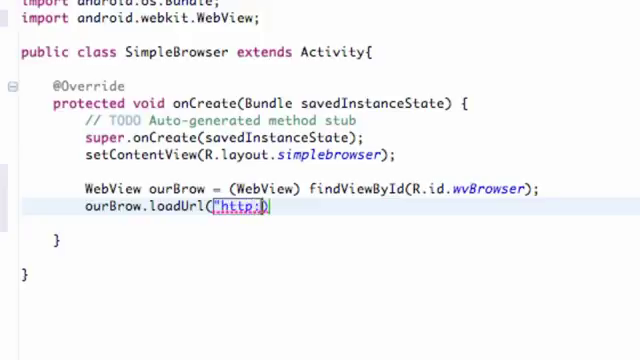
type("//www.myb")
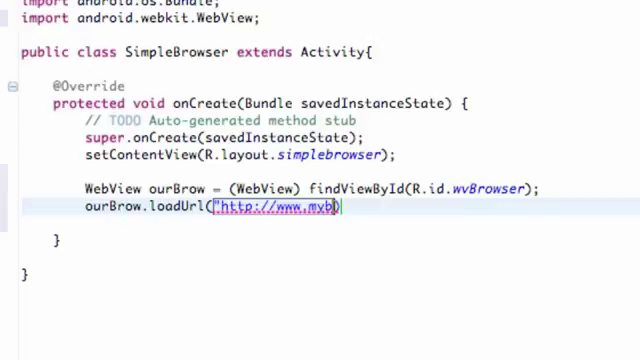
type("ring")
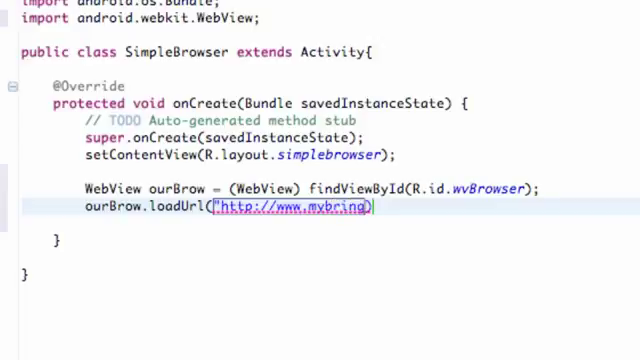
type("back.com")
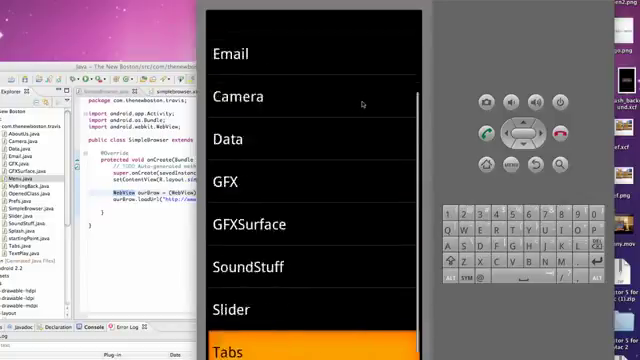
Open the SimpleBrowser screen in the emulator and try the Blog link on the loaded mybringback site.
scroll("down", 3)
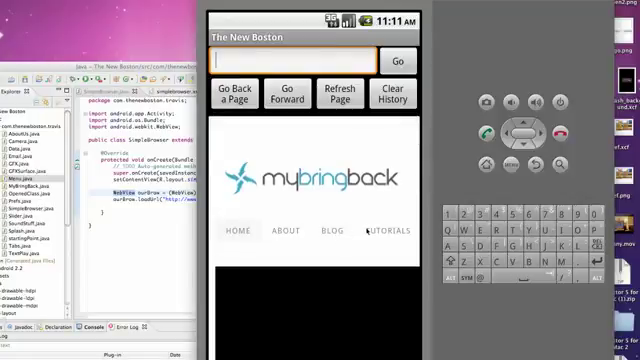
left_click(326, 231)
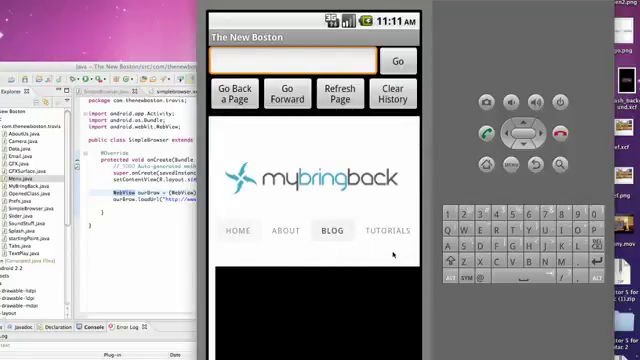